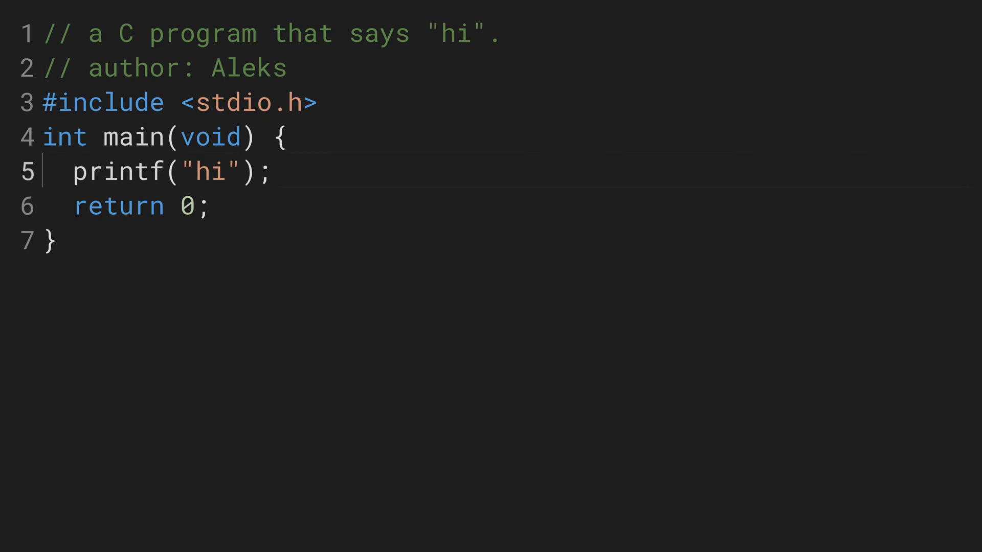
- Join the printf call onto main's opening-brace line, leaving six lines
key(BackSpace)
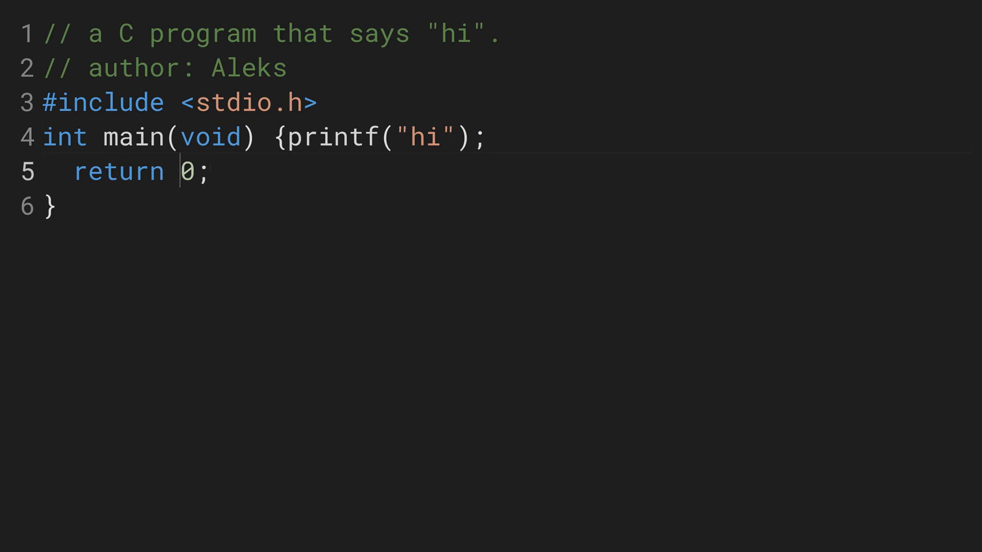